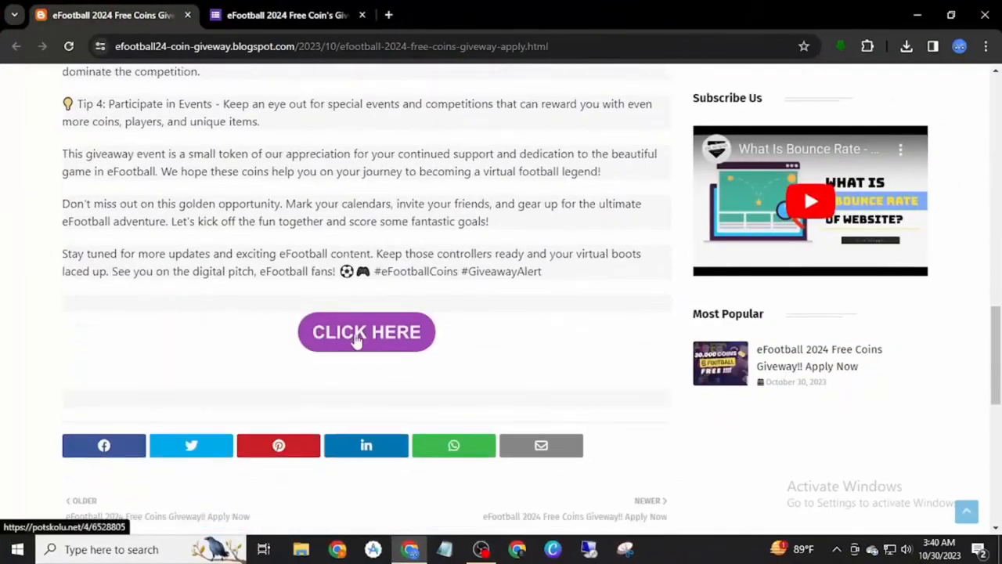
- Open the giveaway Google Form via the post's CLICK HERE button
left_click(366, 332)
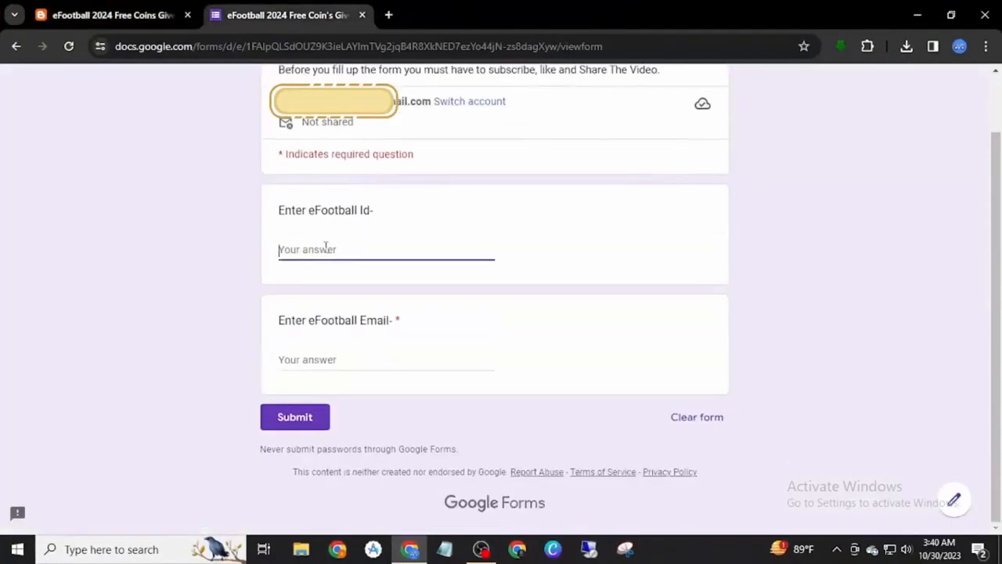
- Enter the eFootball ID and begin typing the email 'youruse' in the form
type("12467353")
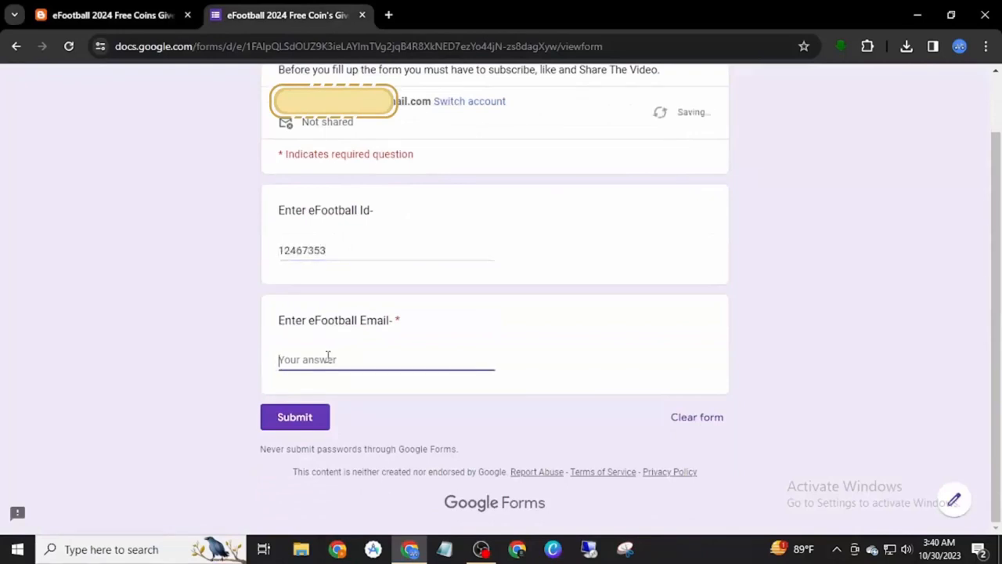
type("youruse")
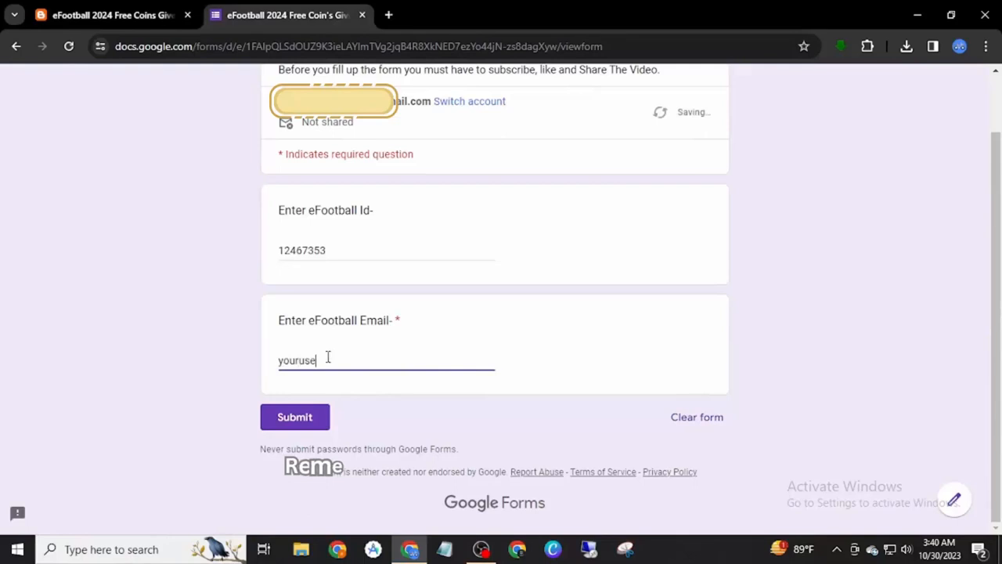